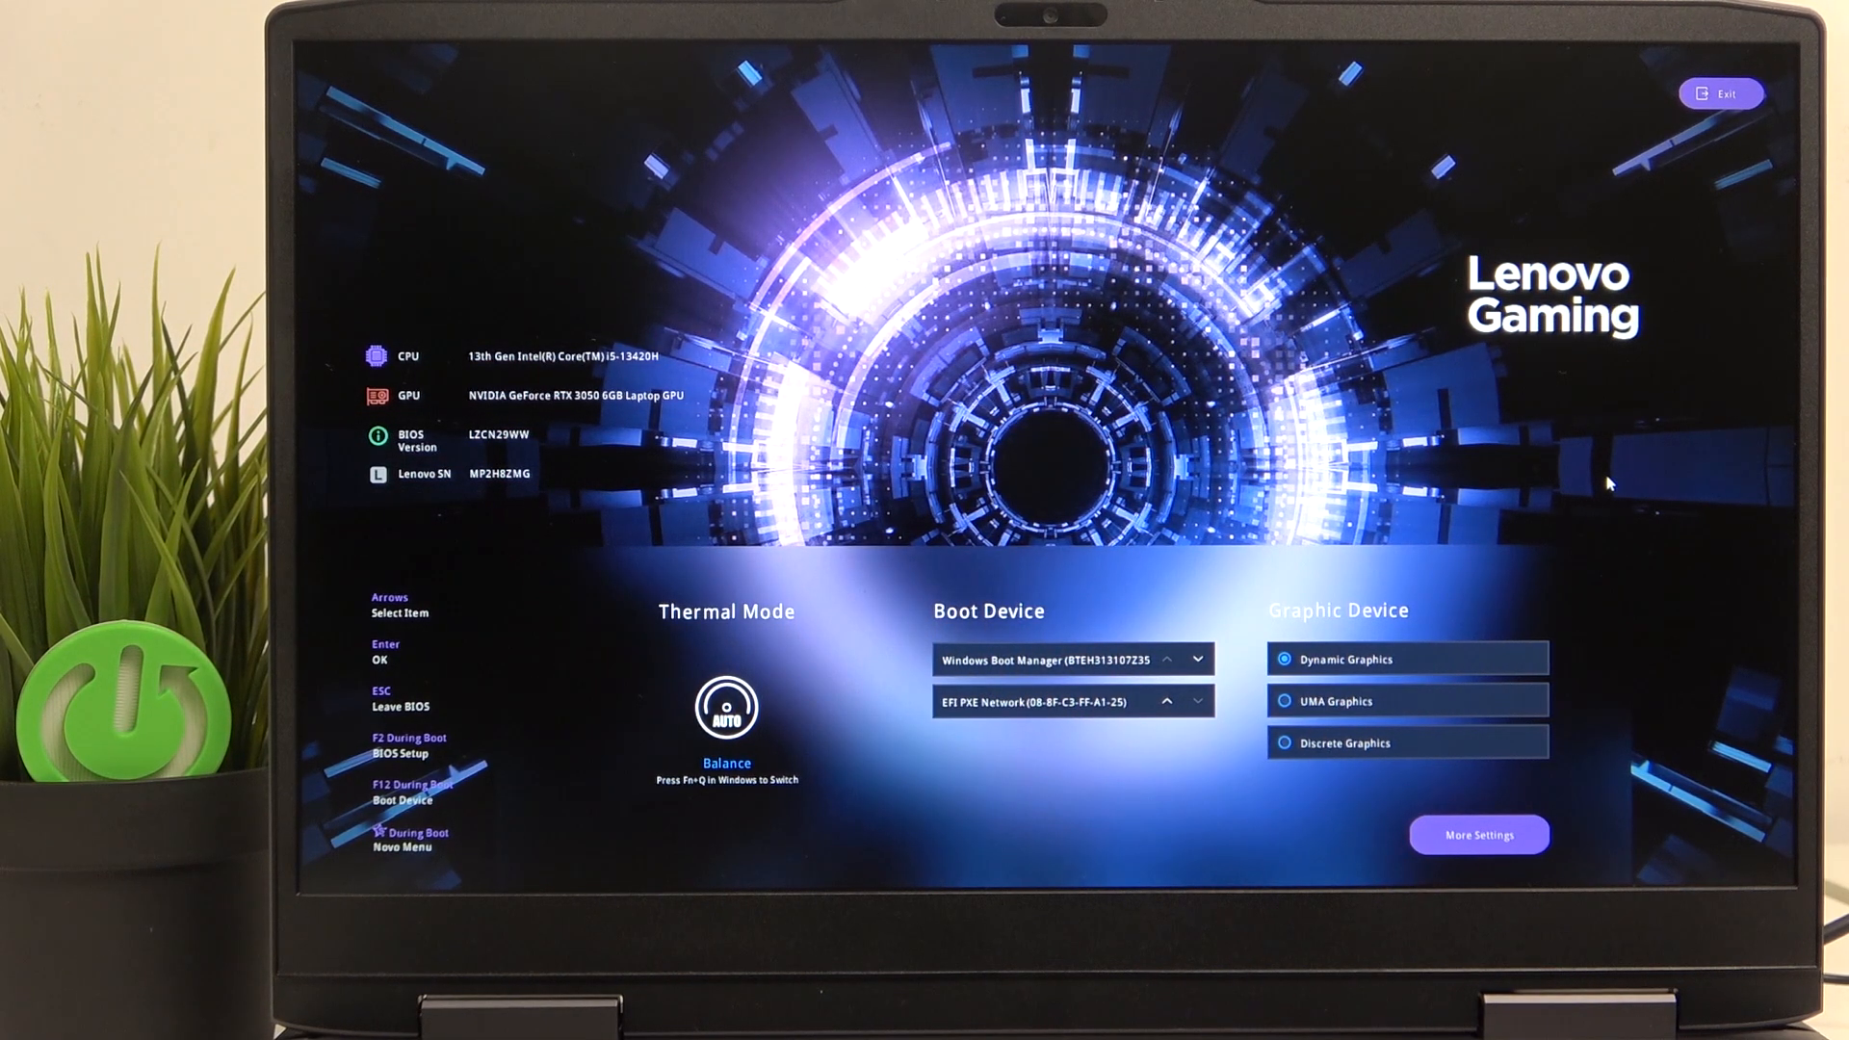
mouse_move(1551, 582)
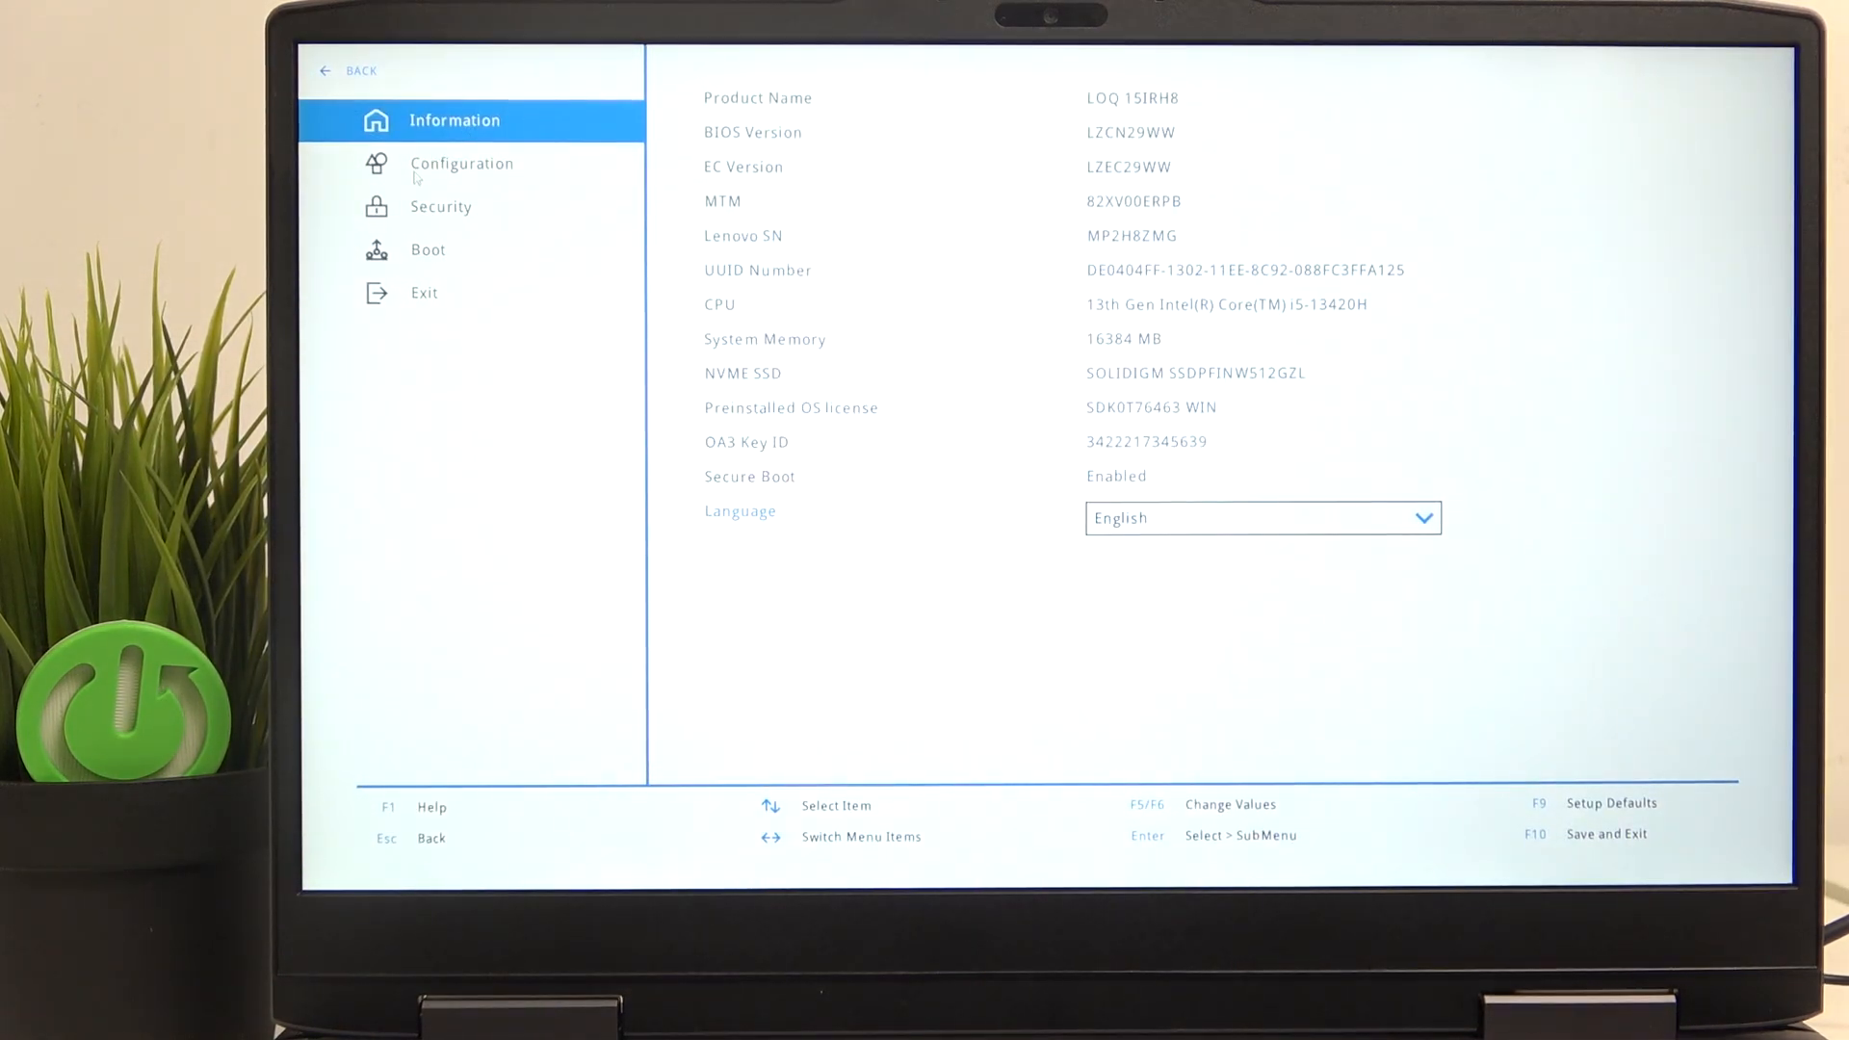
Step: Open the Configuration page and scroll down to Storage Controller Mode, currently AHCI
left_click(461, 163)
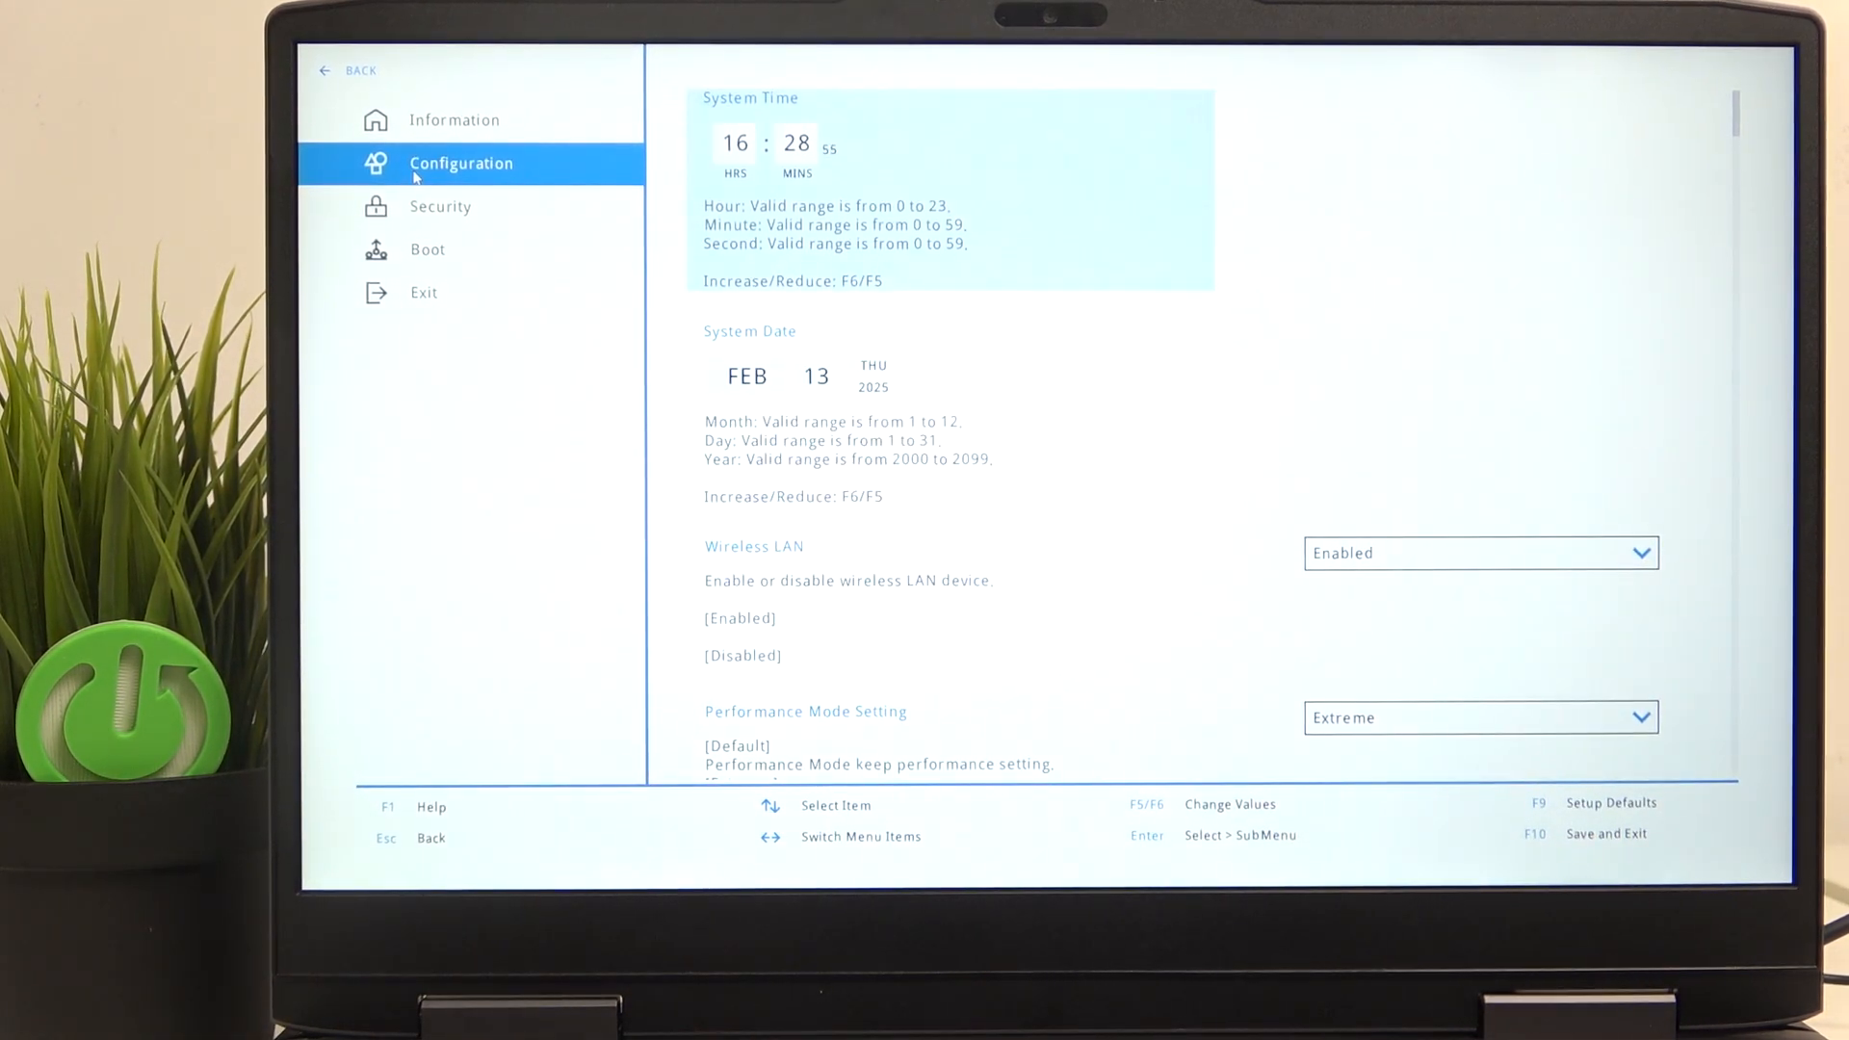
scroll("down", 3)
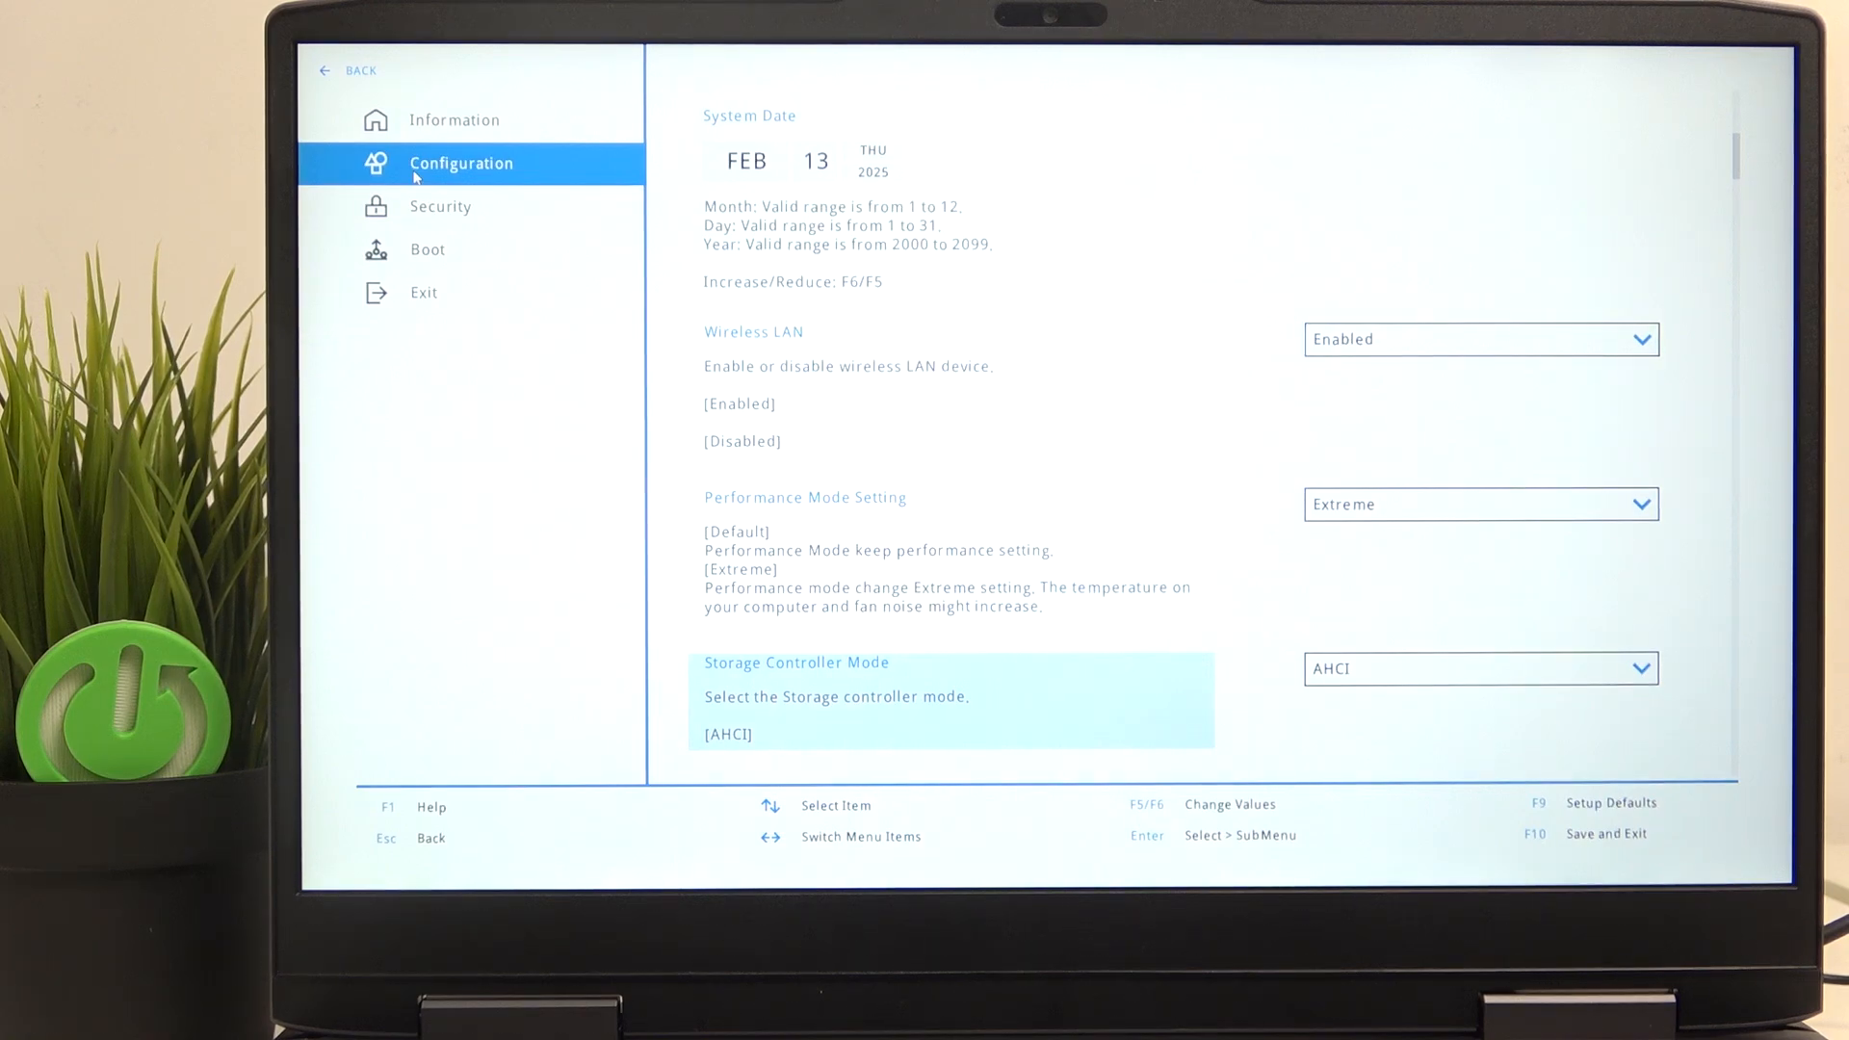
left_click(1480, 669)
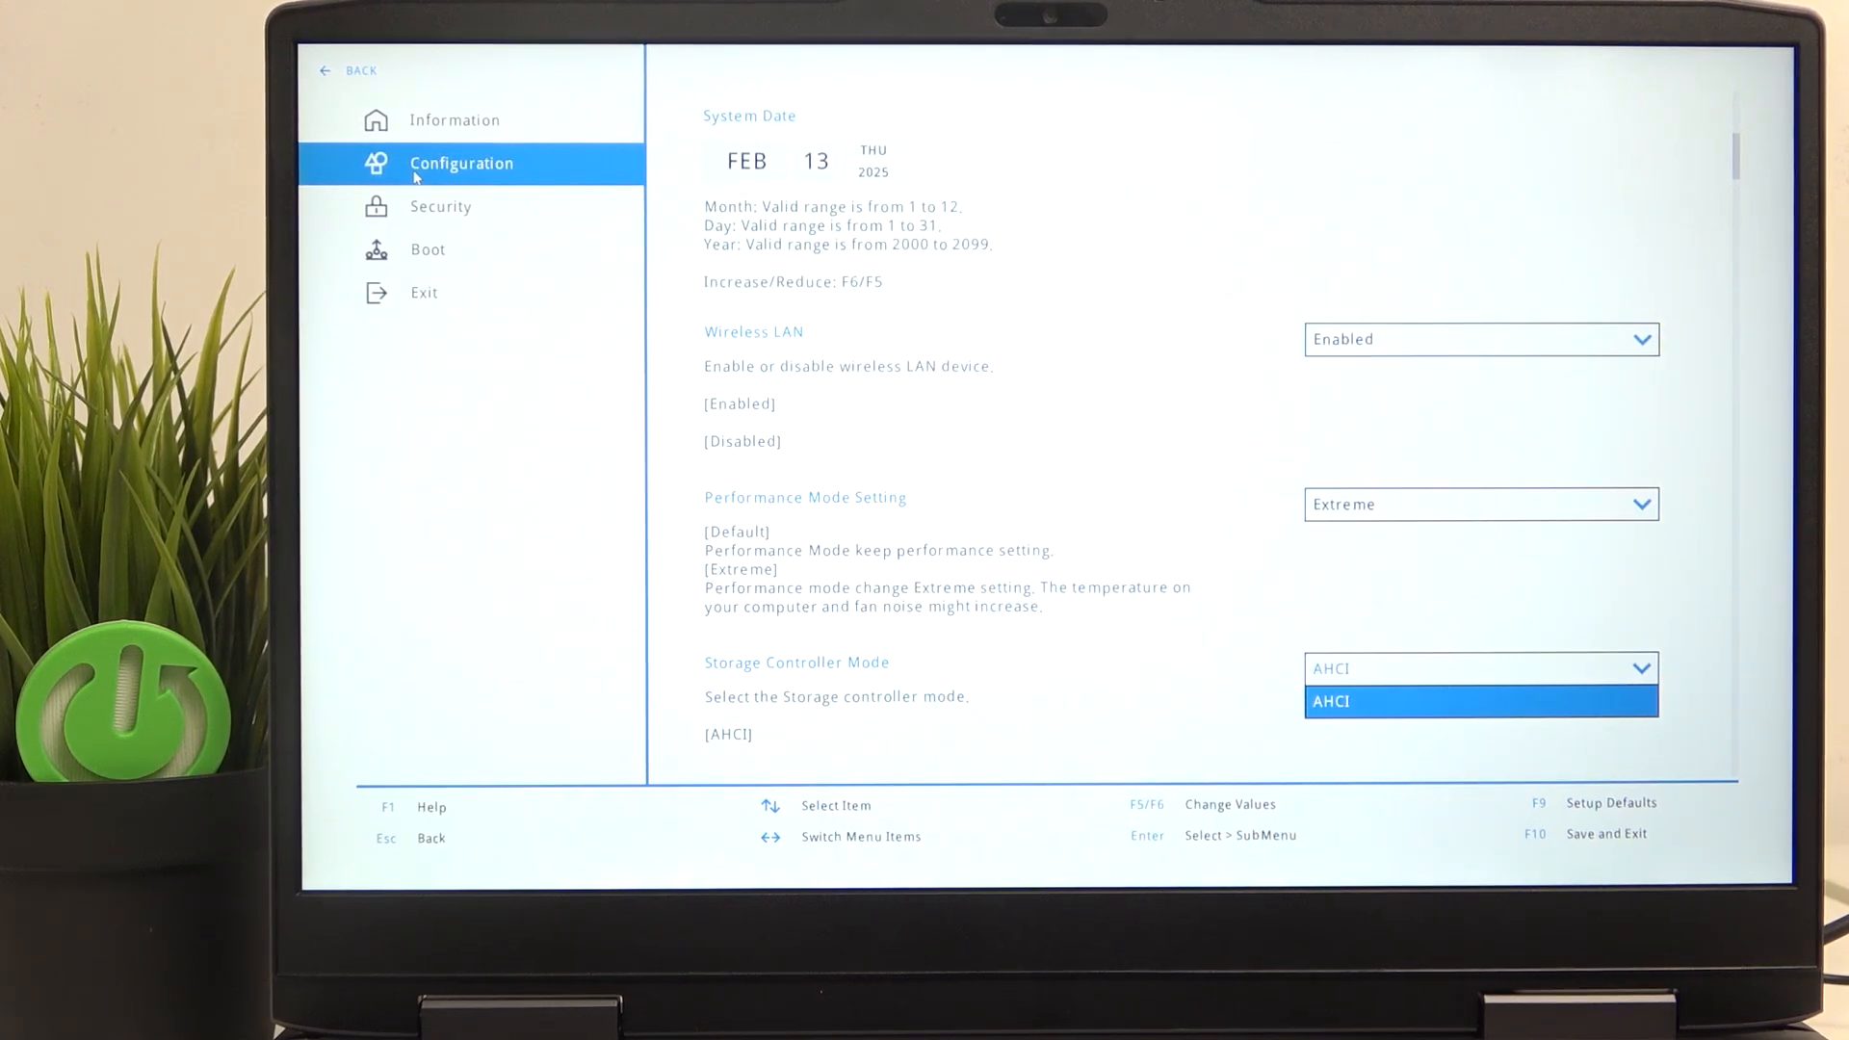
left_click(1480, 701)
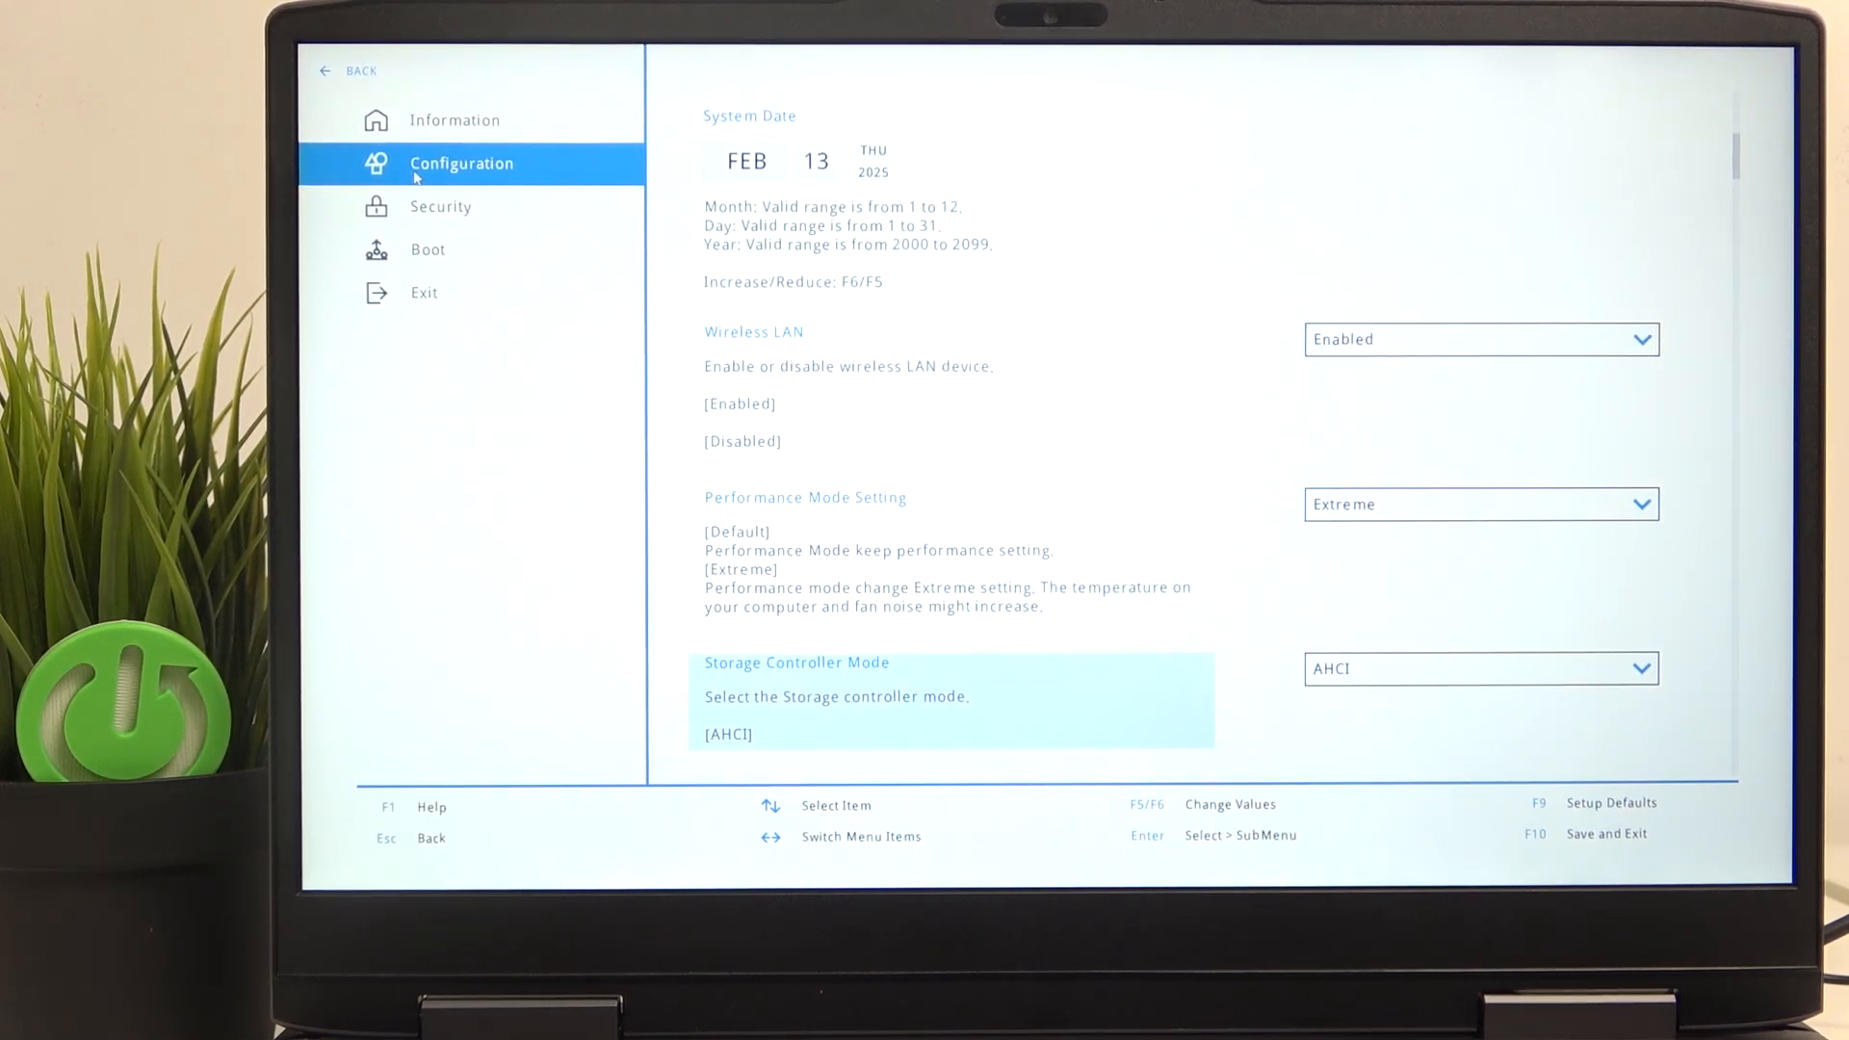